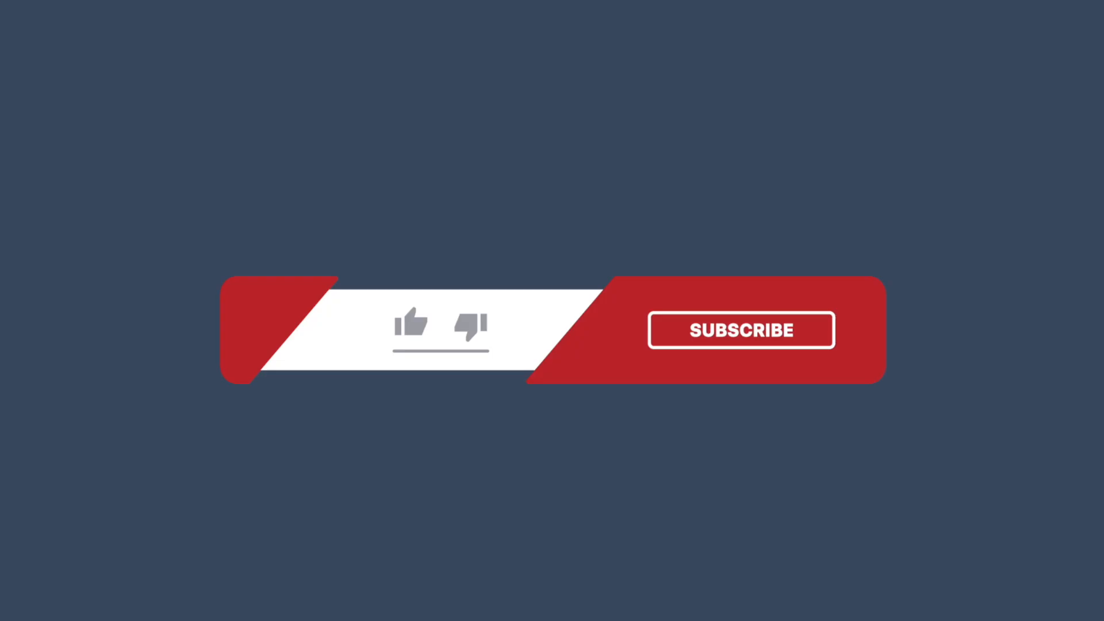
Step: Play the end-screen animation until the like icon and underline turn dark blue
left_click(411, 324)
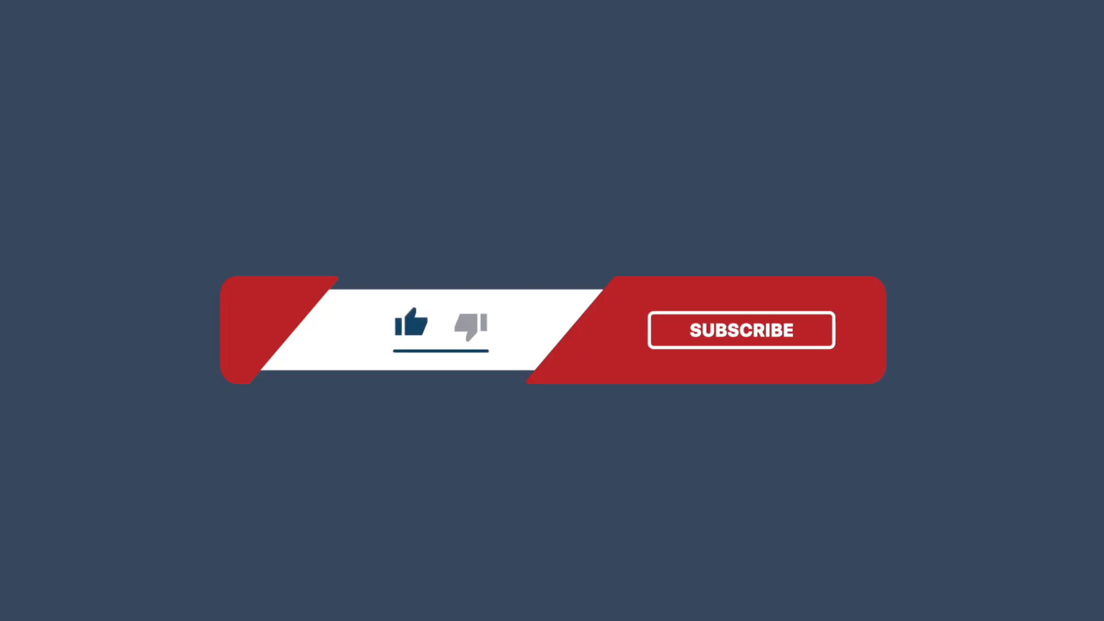